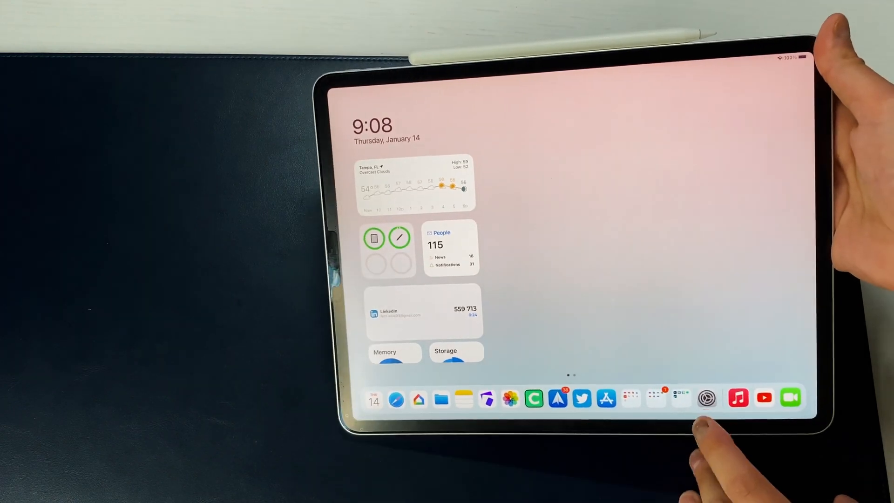
# Open Settings and view the General > About page with the iPadOS software version
pyautogui.click(706, 399)
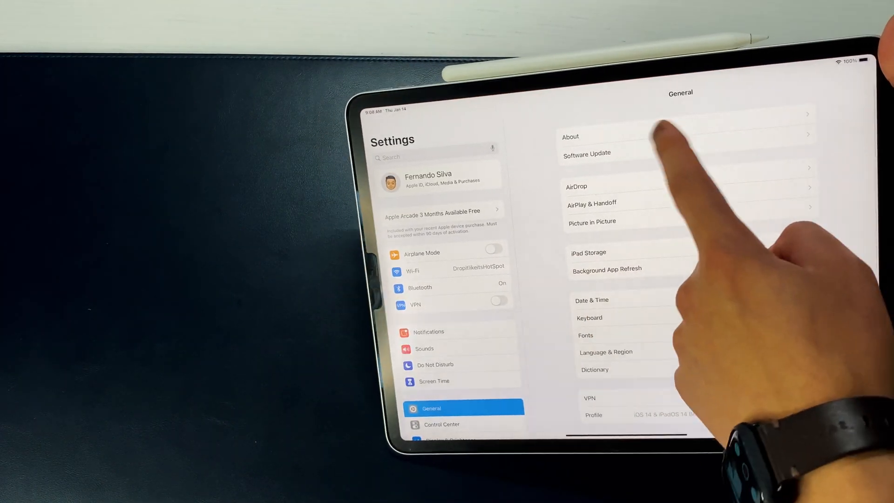
pyautogui.click(569, 136)
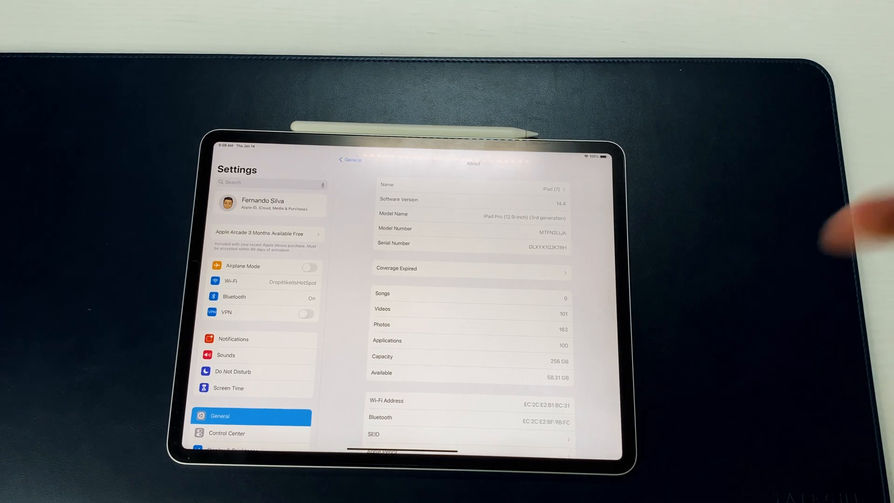
# View the AirPods Pro details under Bluetooth, then return to the paired devices list
pyautogui.click(233, 296)
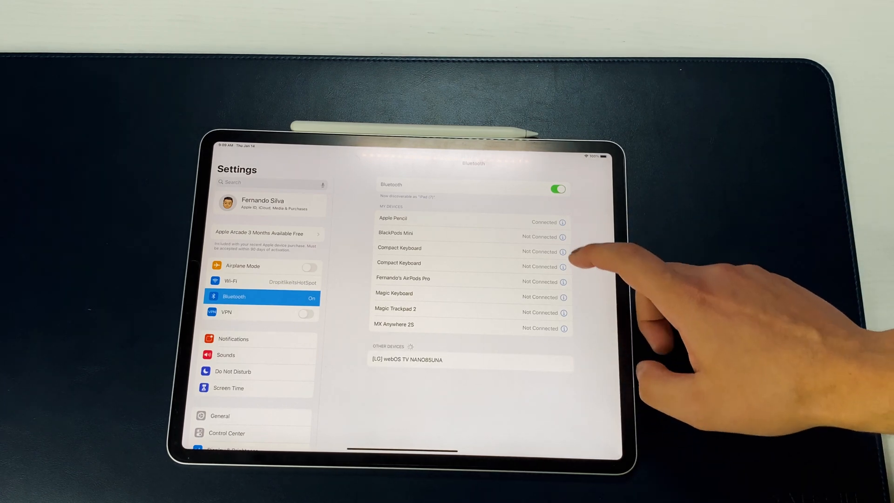
pyautogui.click(562, 281)
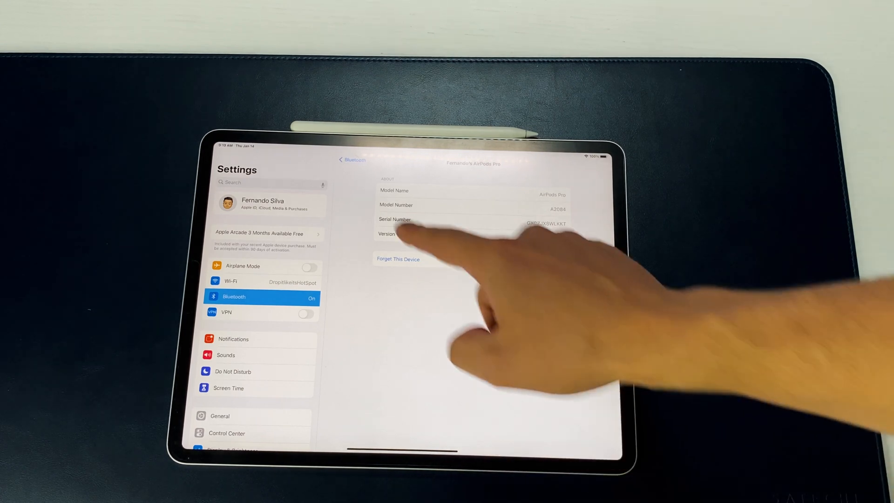
pyautogui.click(351, 160)
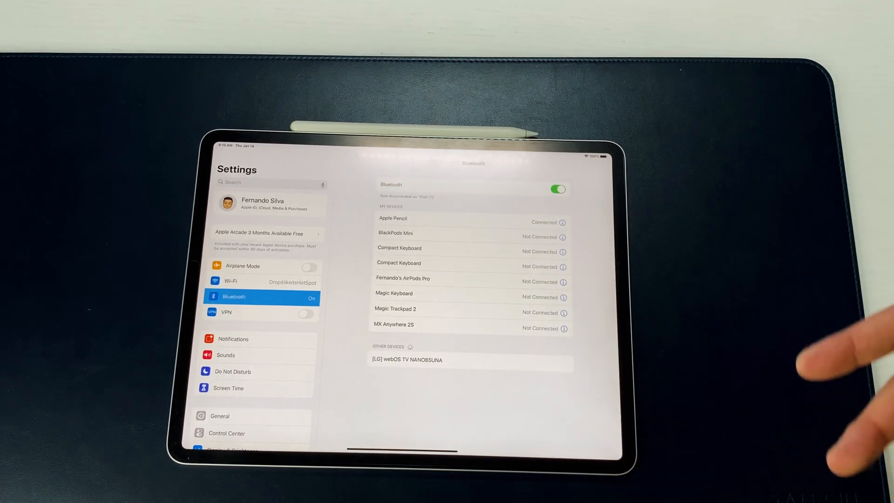
pyautogui.moveTo(827, 371)
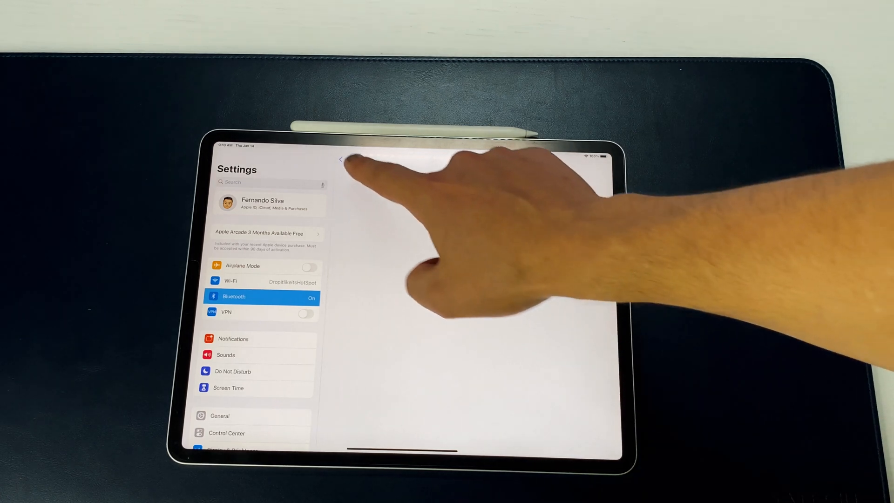
pyautogui.click(262, 297)
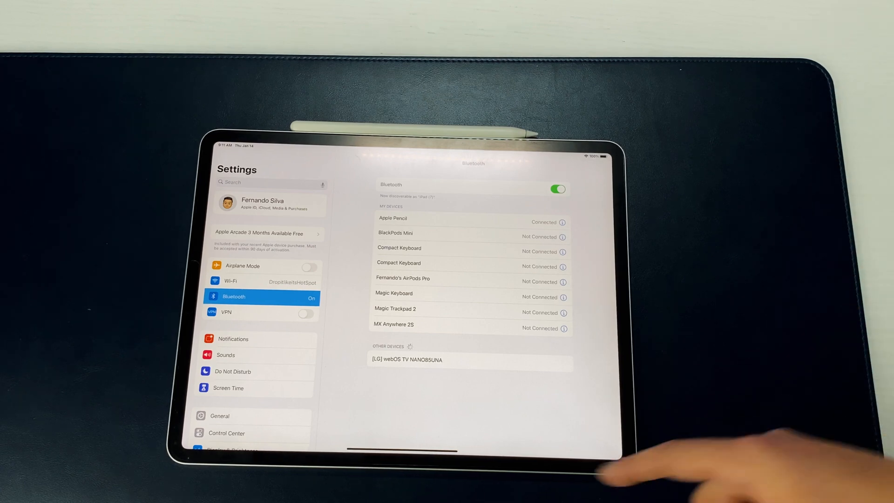
# Scroll the sidebar to Battery and open its page with Battery Percentage on
pyautogui.scroll(-3)
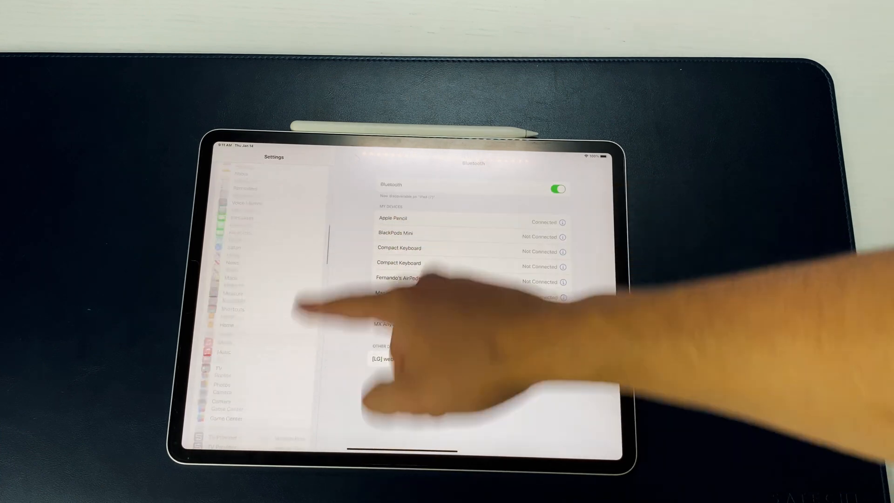
pyautogui.click(227, 332)
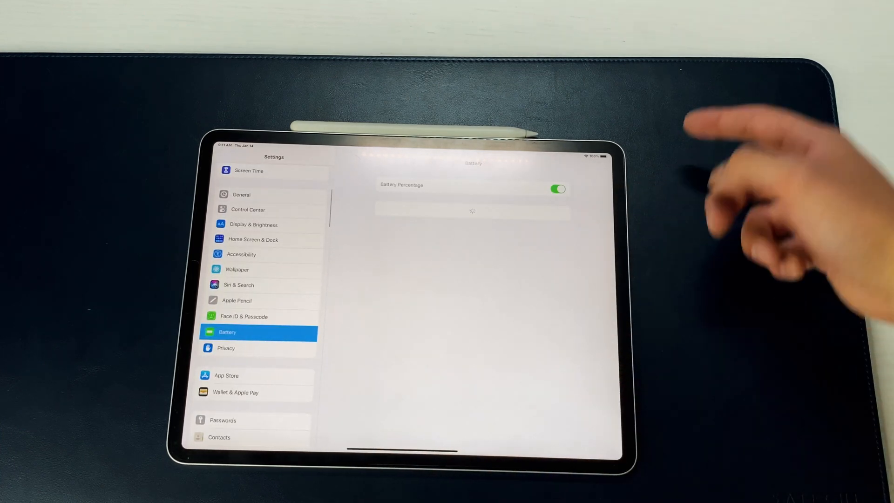